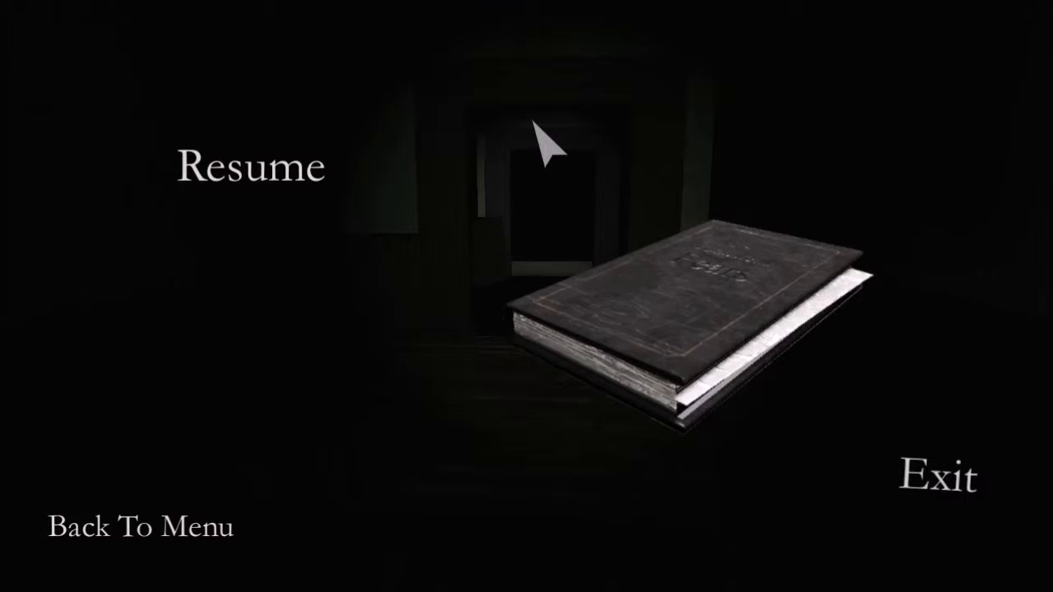
left_click(250, 164)
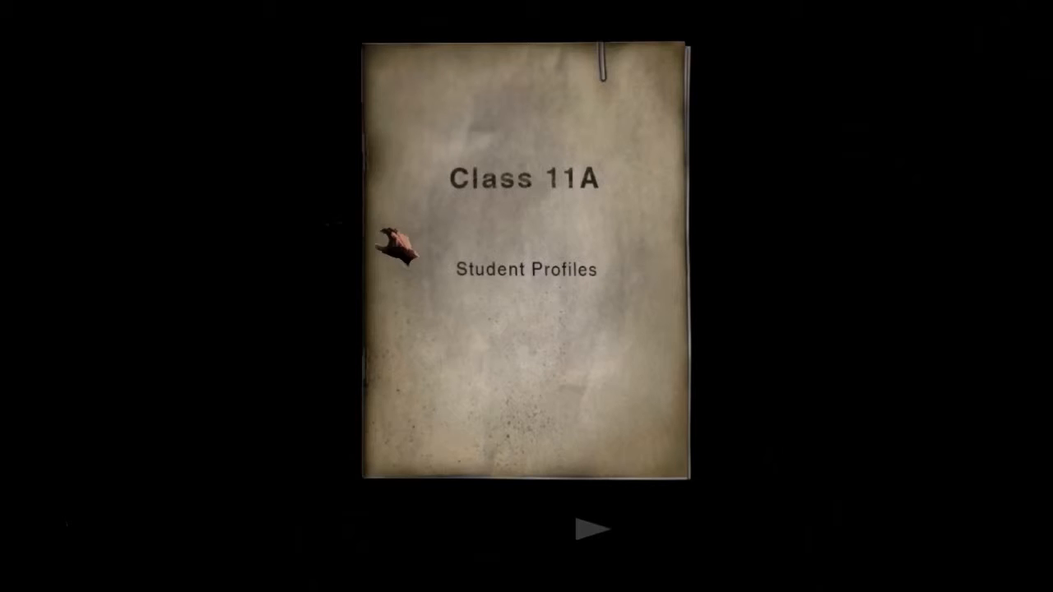
mouse_move(617, 447)
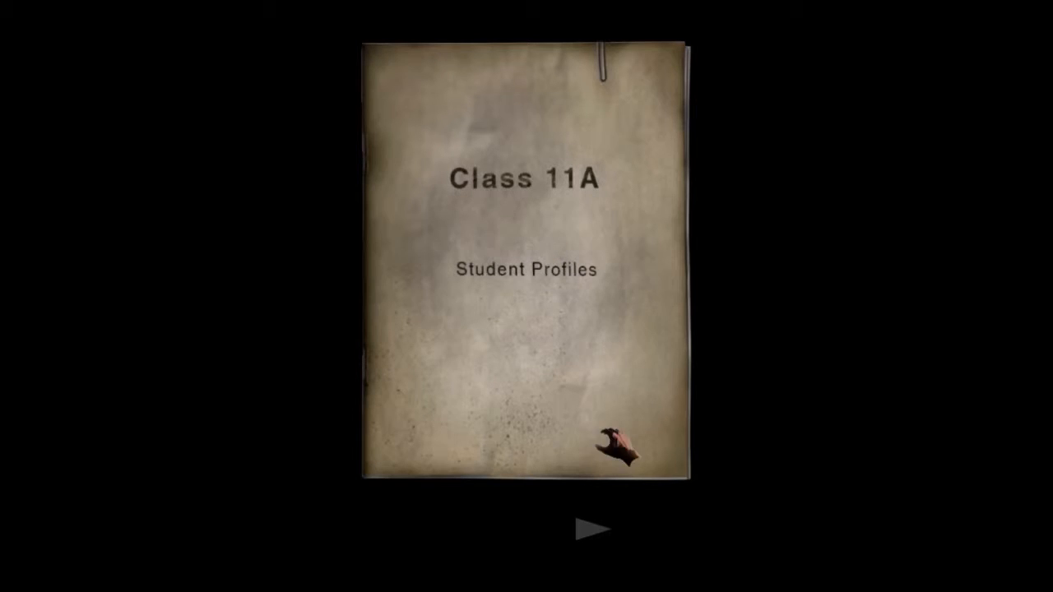
left_click(590, 529)
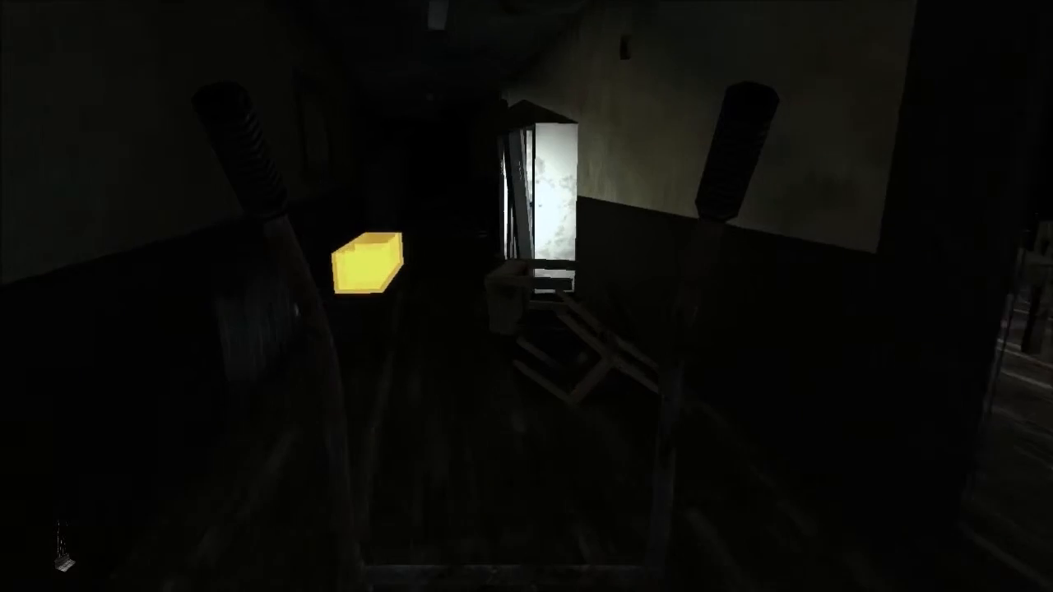
mouse_move(526, 296)
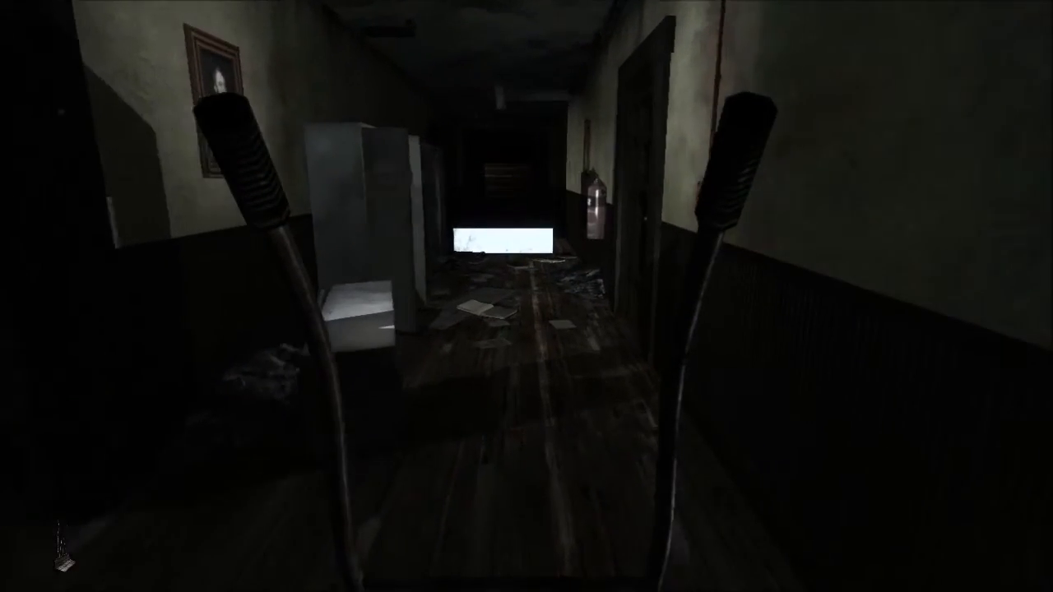
mouse_move(527, 296)
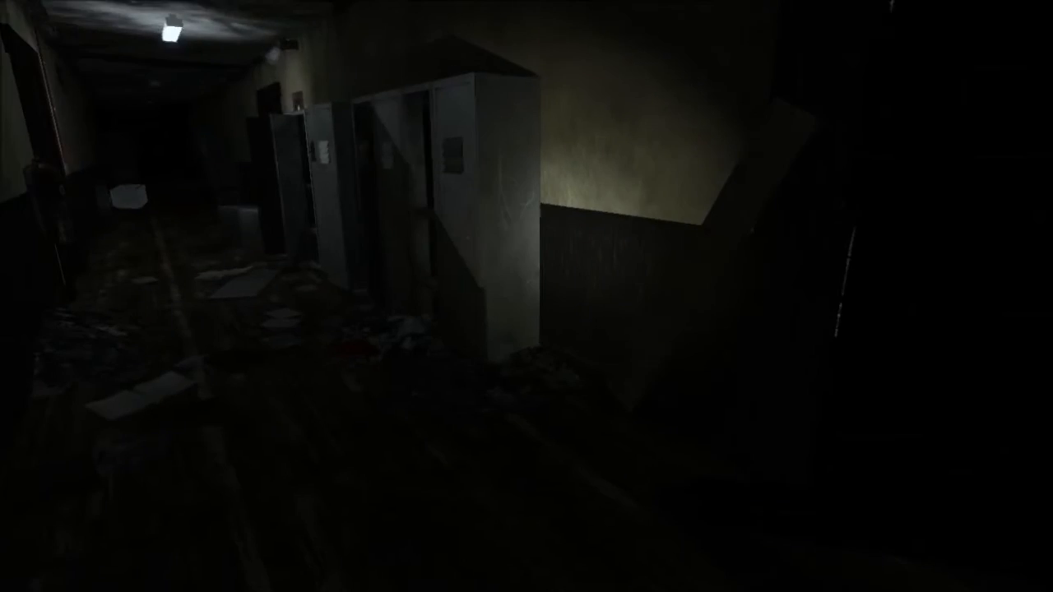
mouse_move(526, 296)
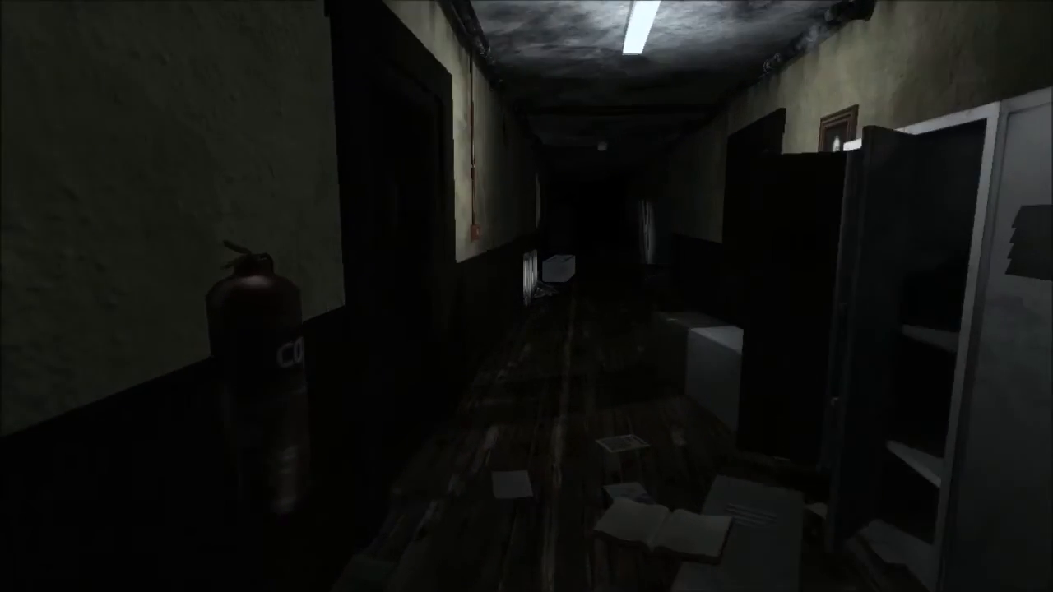